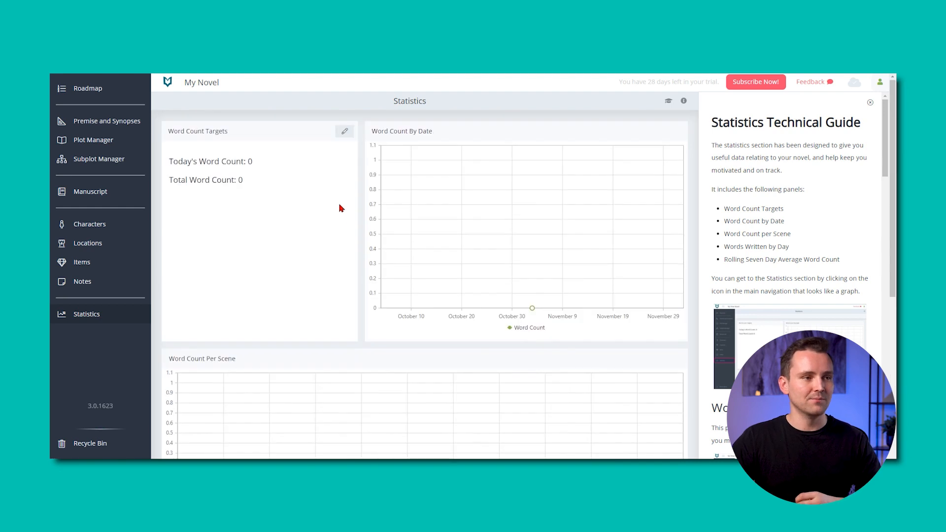
- Save a 50,000-word target running November 3 to December 5, 2023 on the Word Count Targets panel
left_click(344, 131)
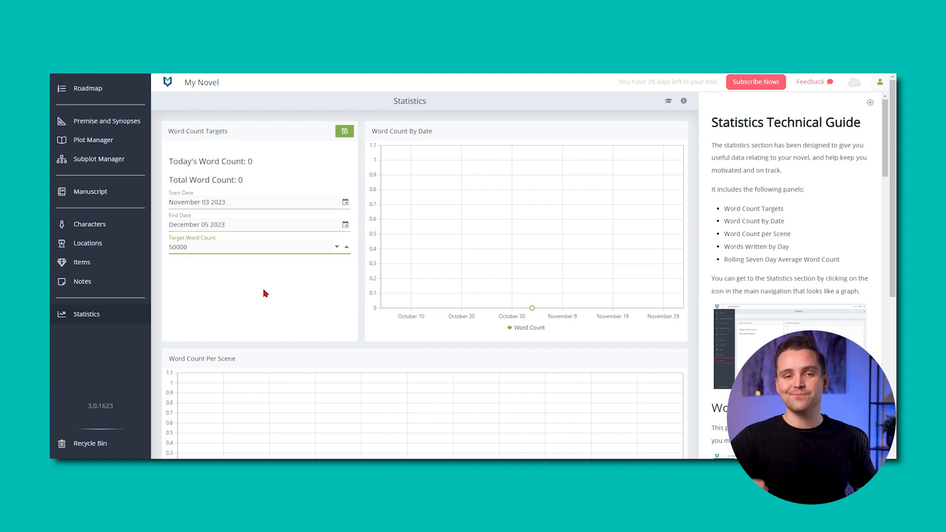
left_click(344, 131)
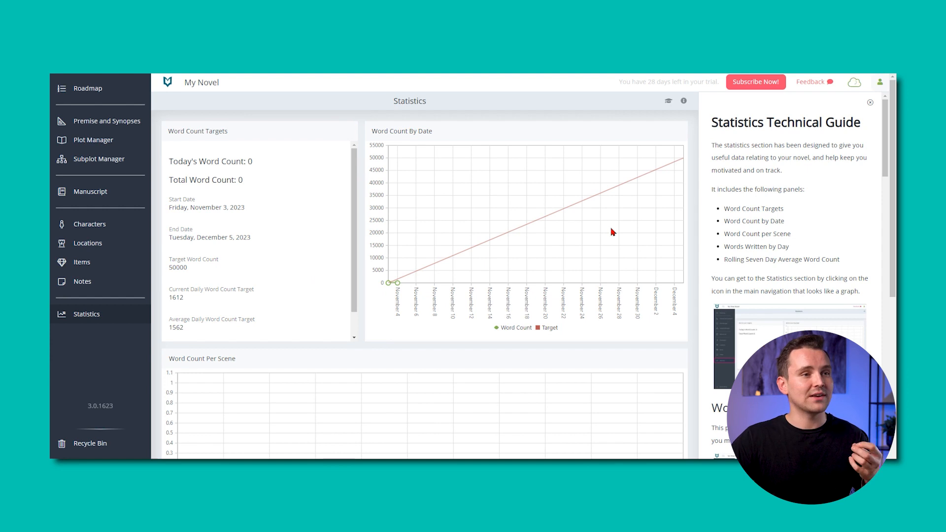
mouse_move(536, 330)
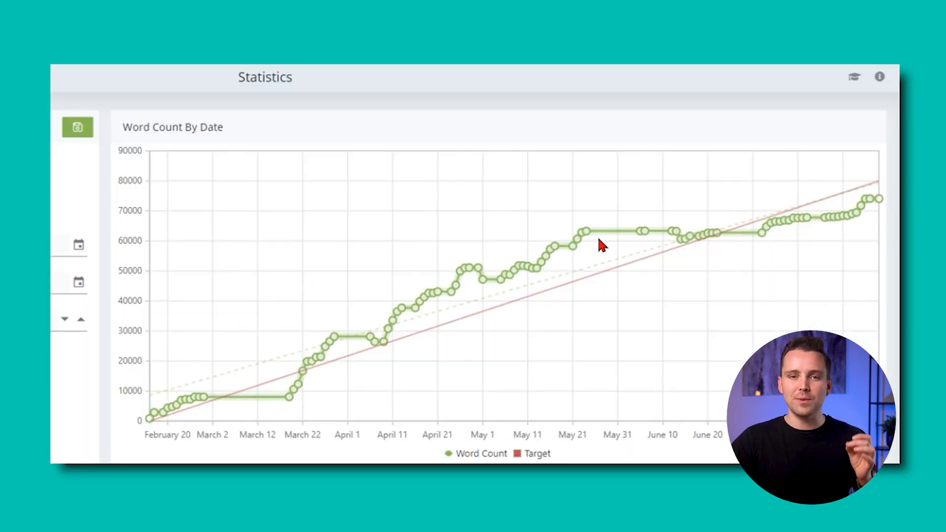
mouse_move(208, 390)
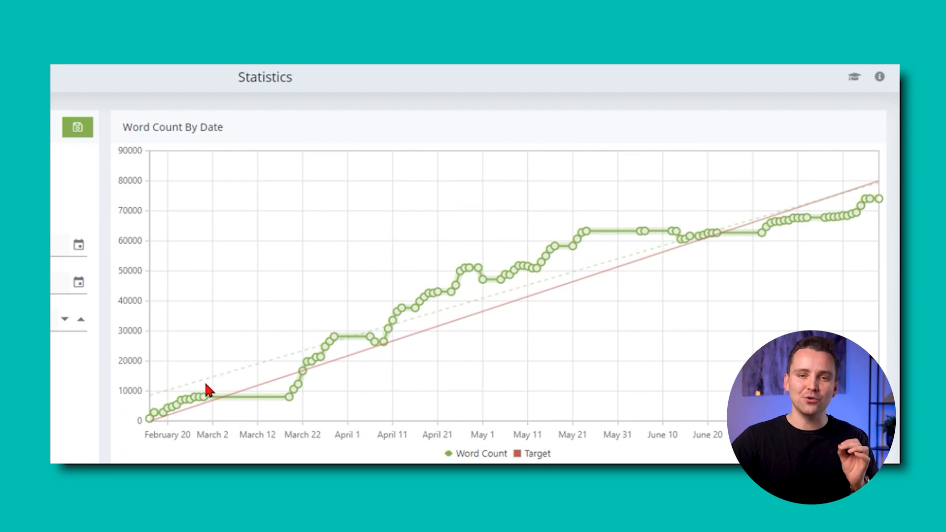